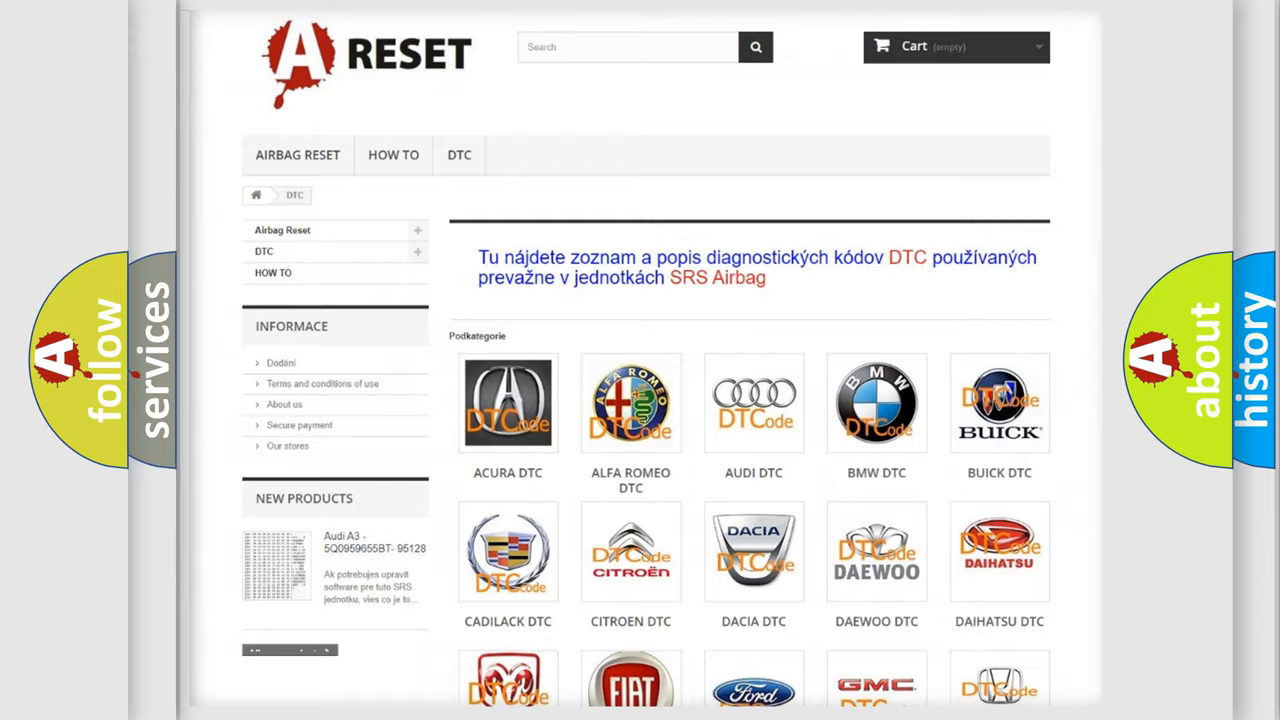
Choose the SATURN logo in the DTC brand grid to show its trouble code list.
scroll(down, 3)
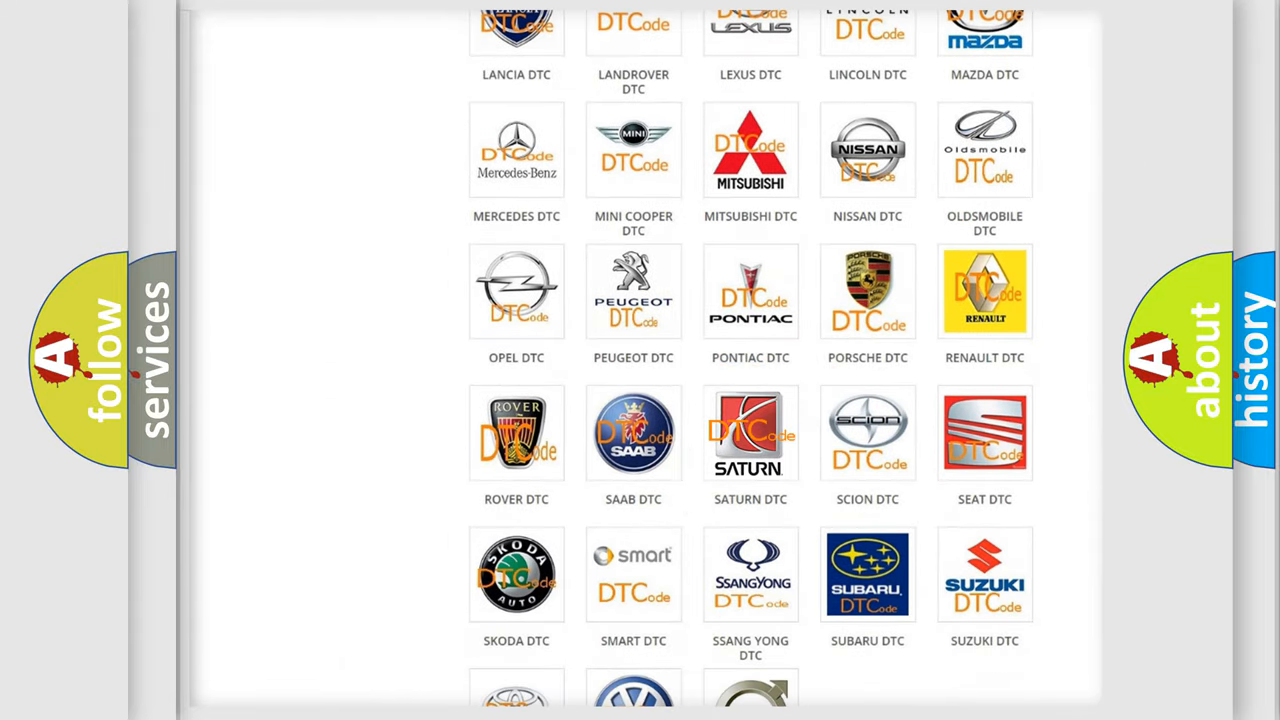
click(750, 432)
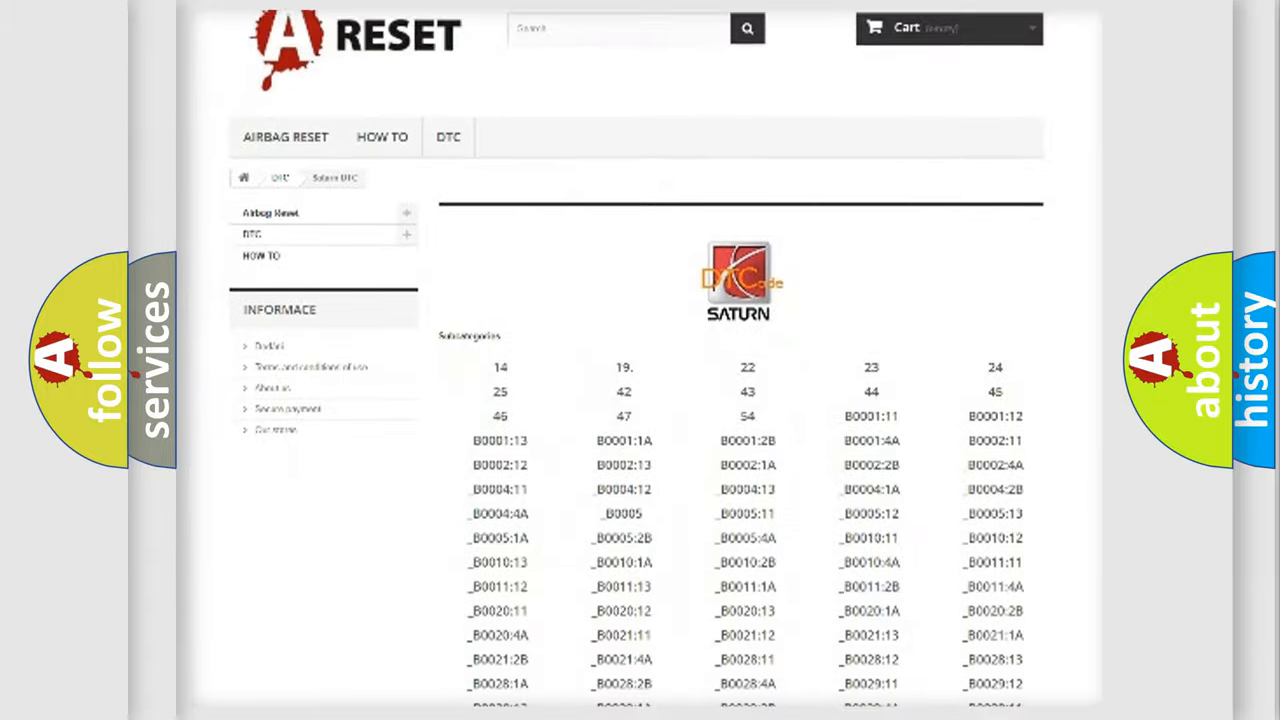
scroll(down, 3)
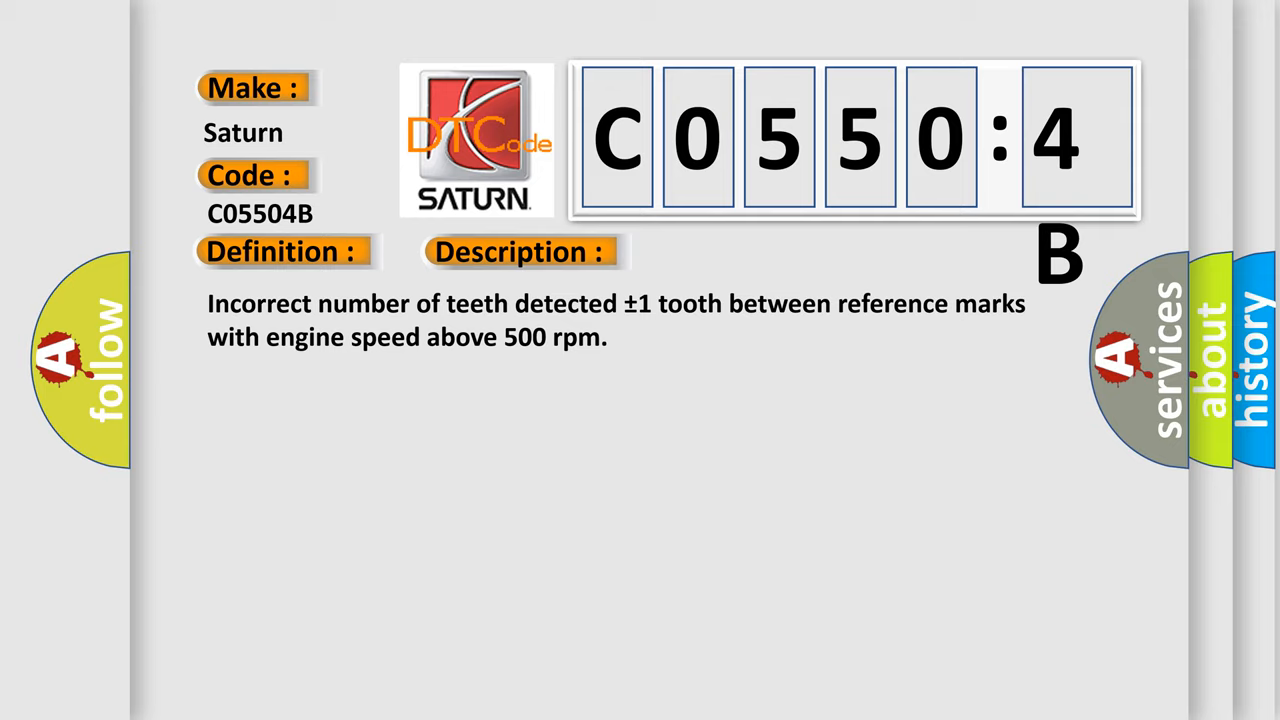
Reveal the Cause text for C05504B: over temperature above the expected range.
click(736, 252)
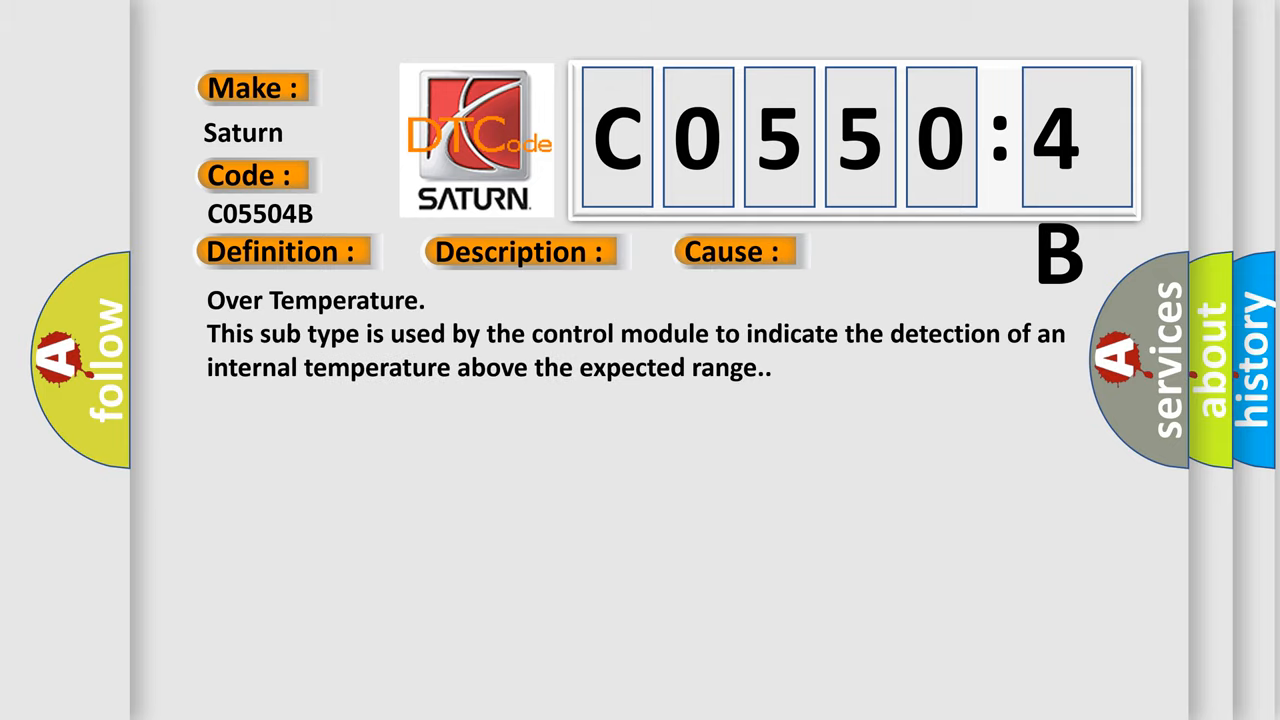